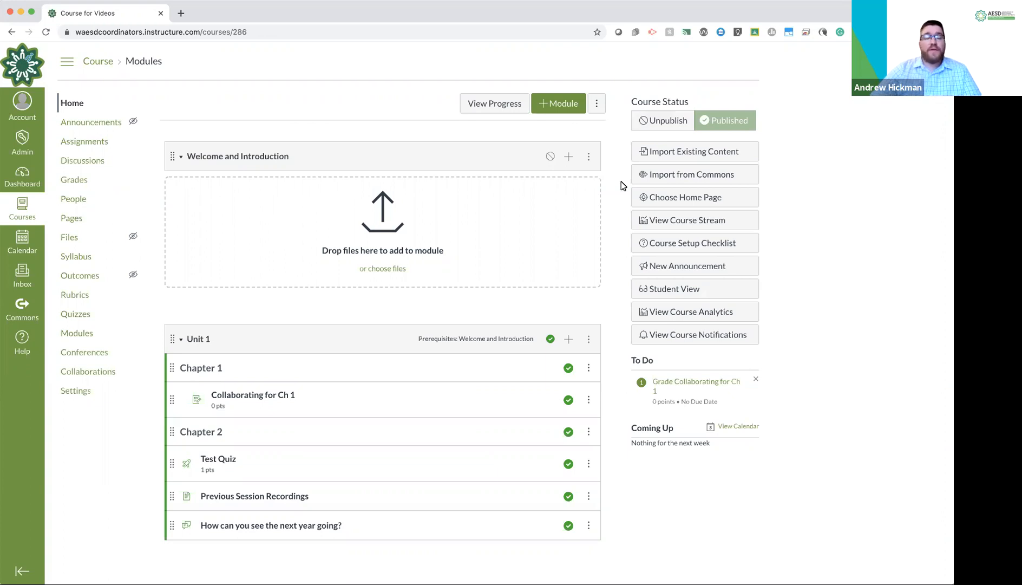
pyautogui.moveTo(606, 197)
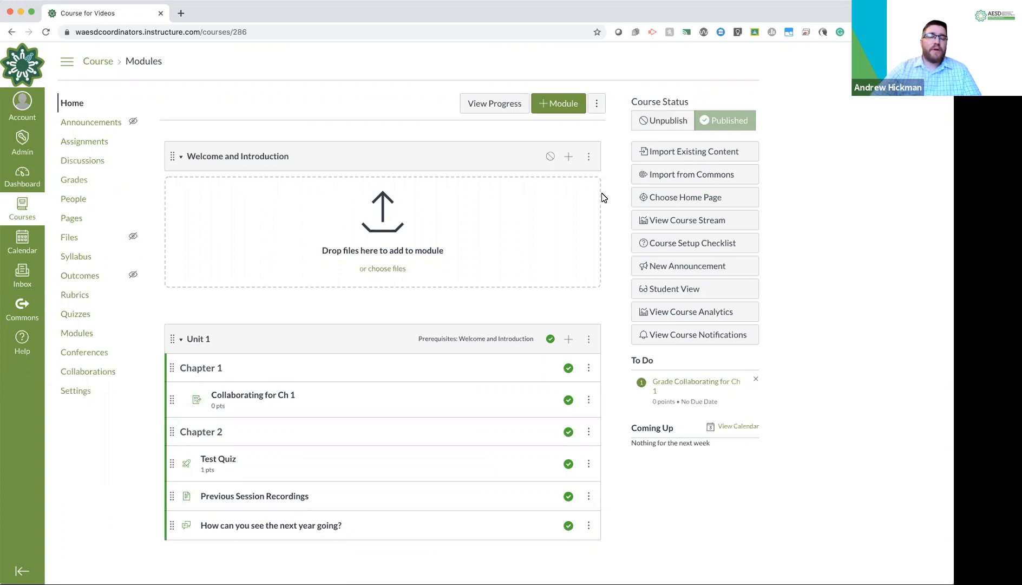
pyautogui.moveTo(577, 343)
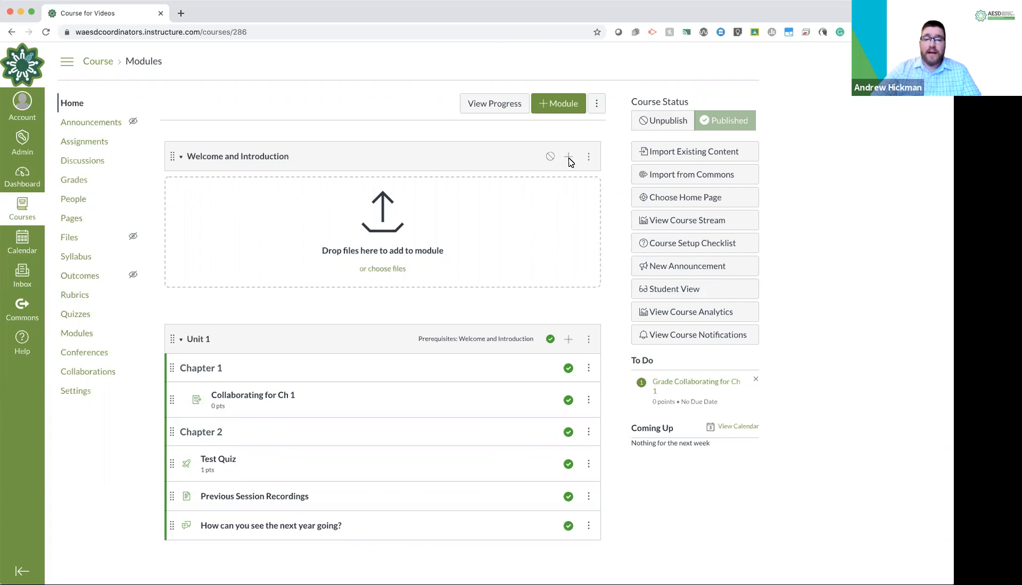
pyautogui.moveTo(73, 244)
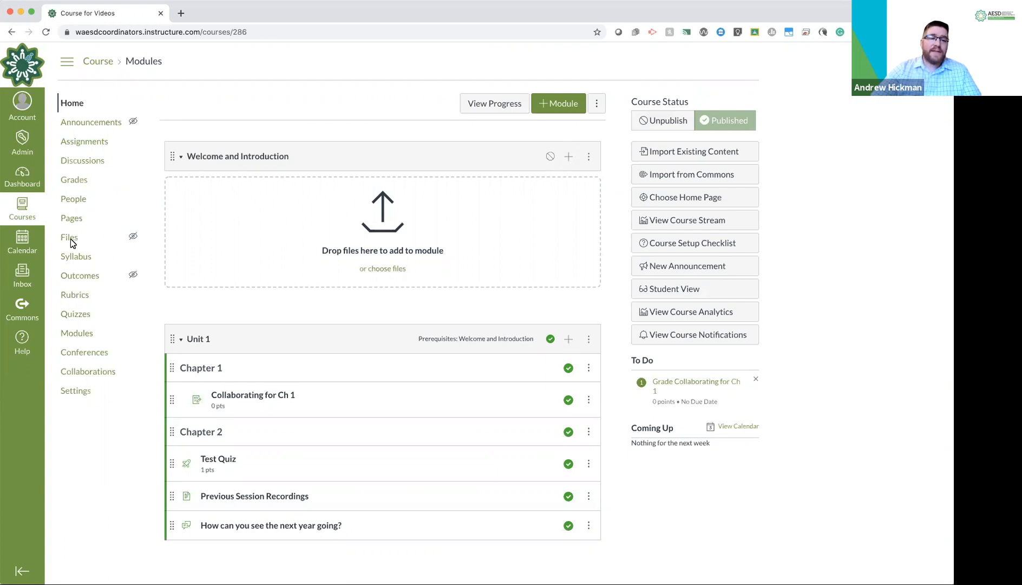
pyautogui.moveTo(538, 169)
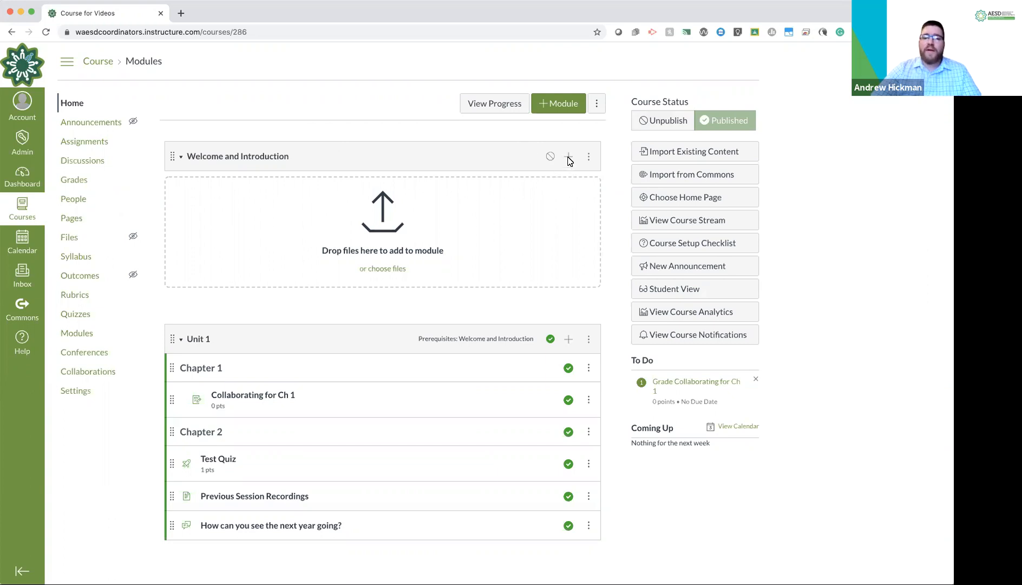
# Choose a new file upload for the module and select Choose-the-model-worksheet-8.pdf.
pyautogui.click(567, 156)
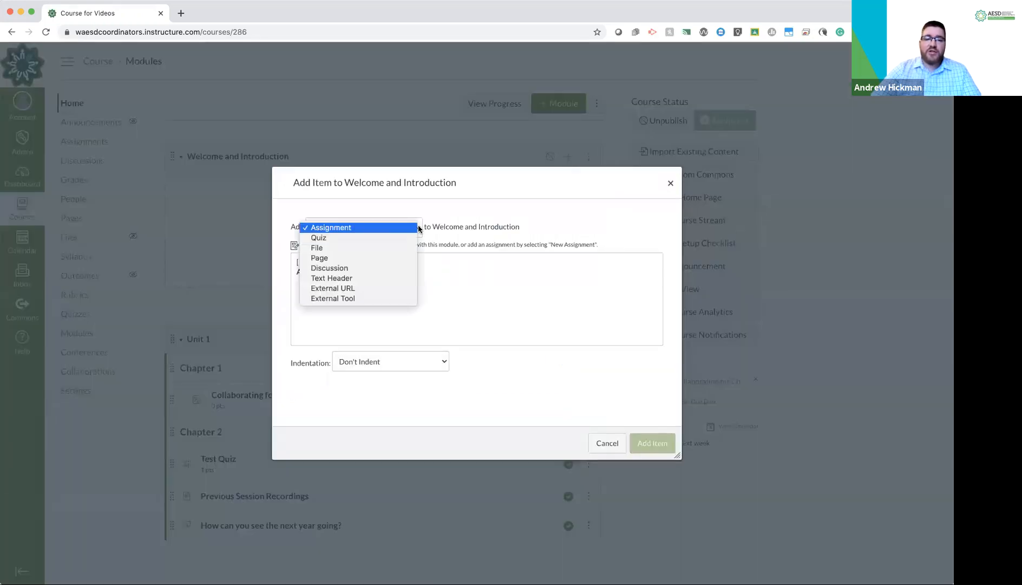
pyautogui.click(316, 247)
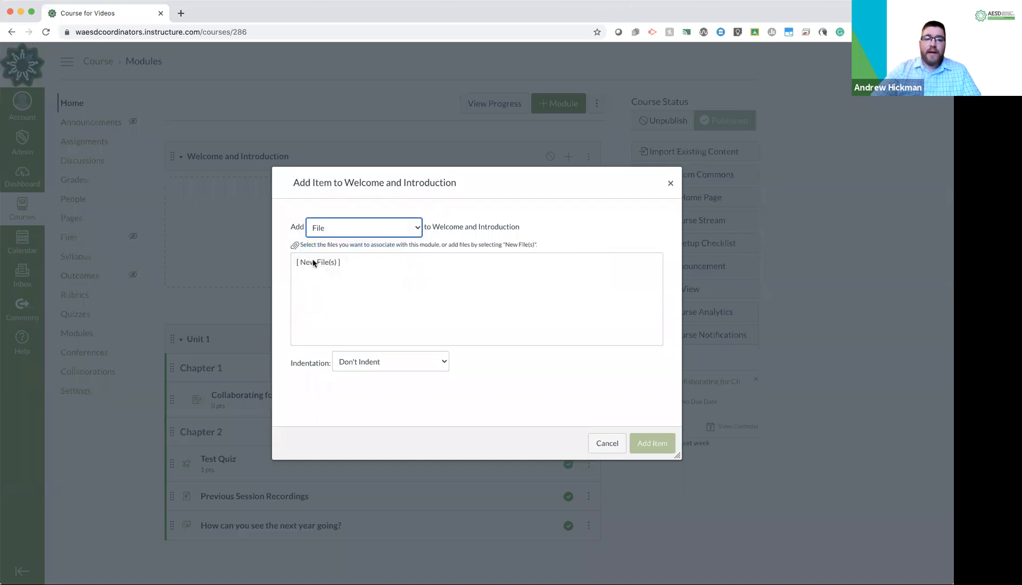
pyautogui.click(319, 261)
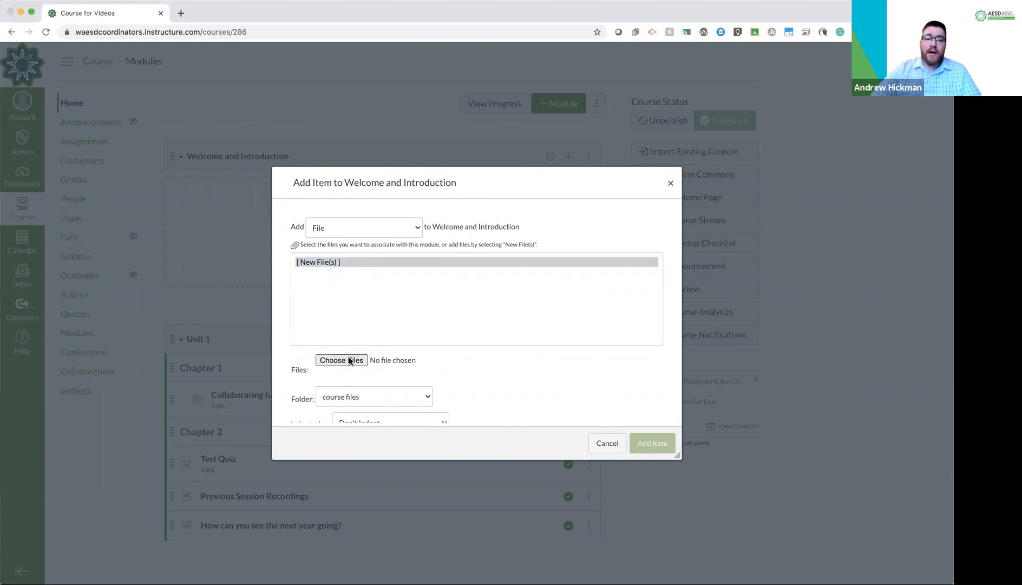
pyautogui.moveTo(673, 381)
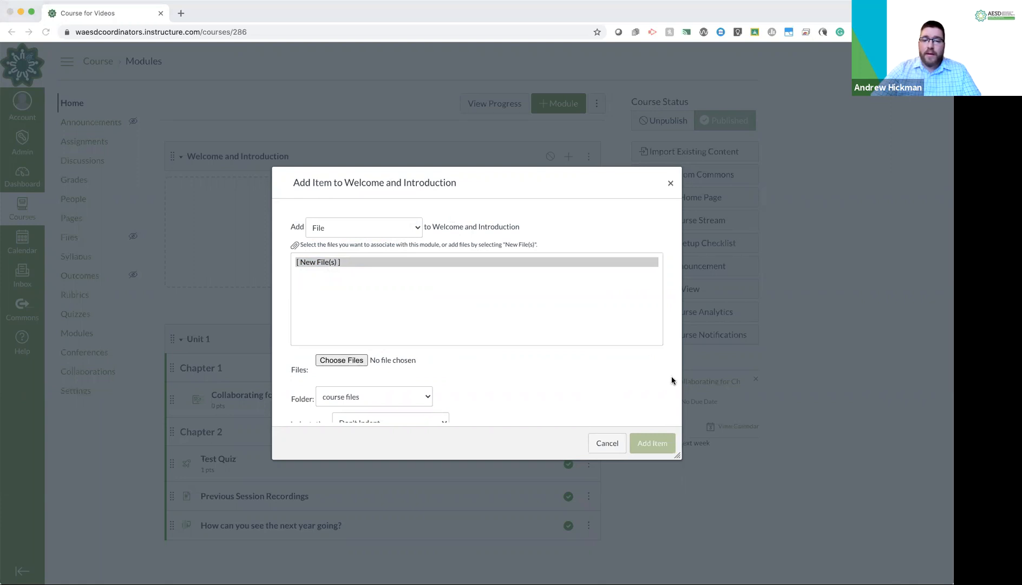
pyautogui.click(341, 360)
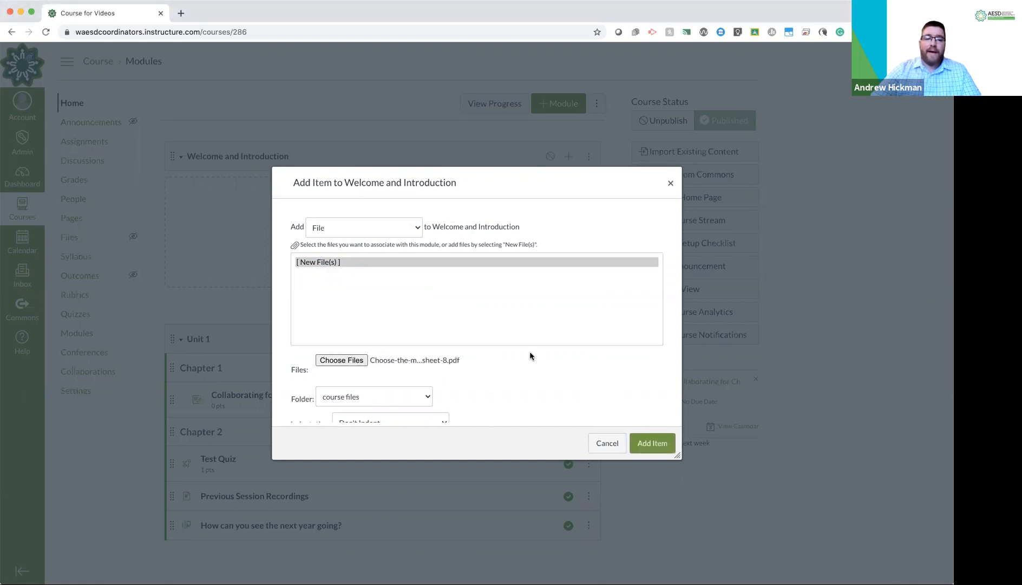
# Keep course files as the destination folder and add the PDF to the module.
pyautogui.scroll(-3)
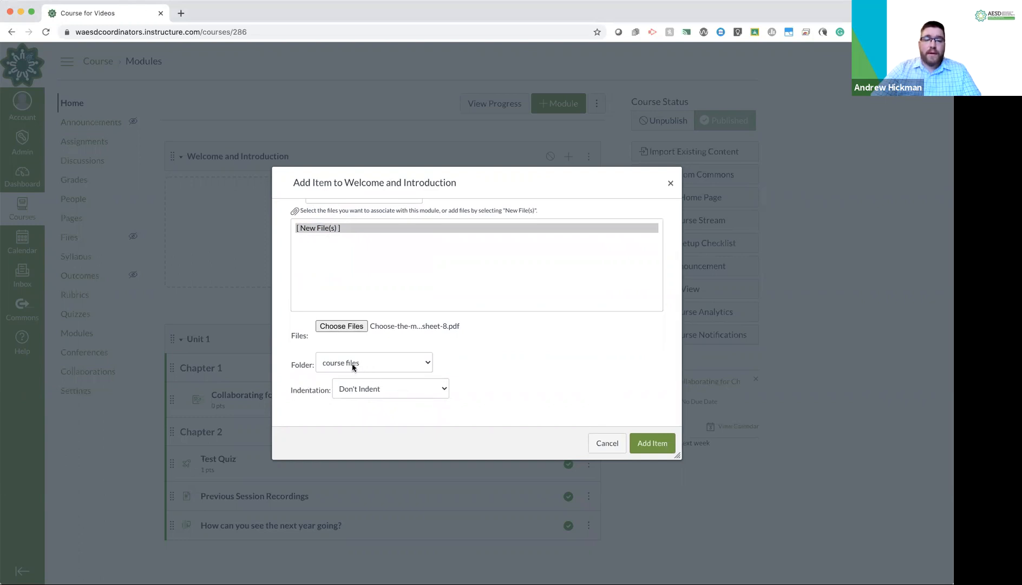
pyautogui.click(374, 363)
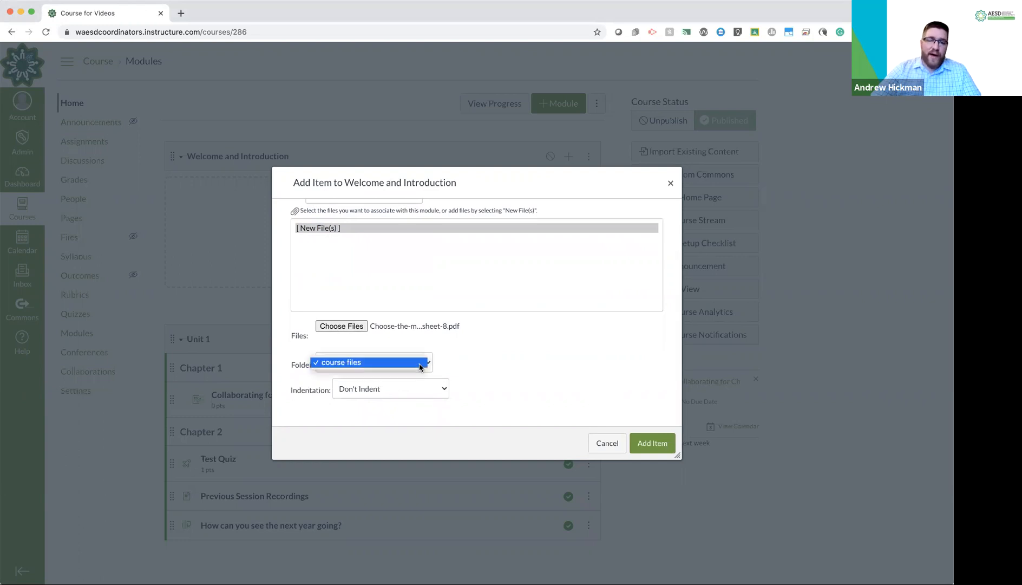
pyautogui.click(373, 361)
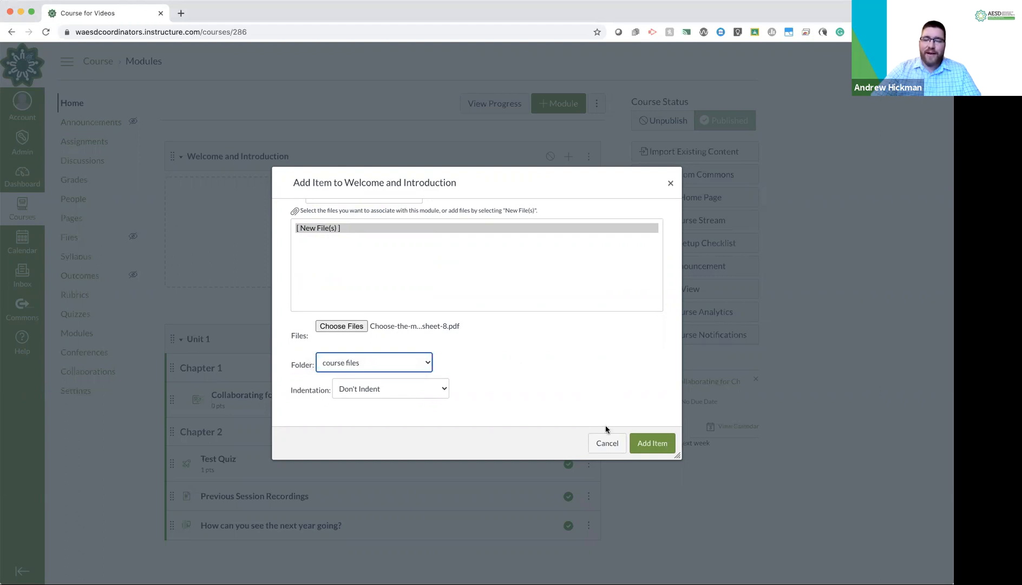
pyautogui.moveTo(651, 443)
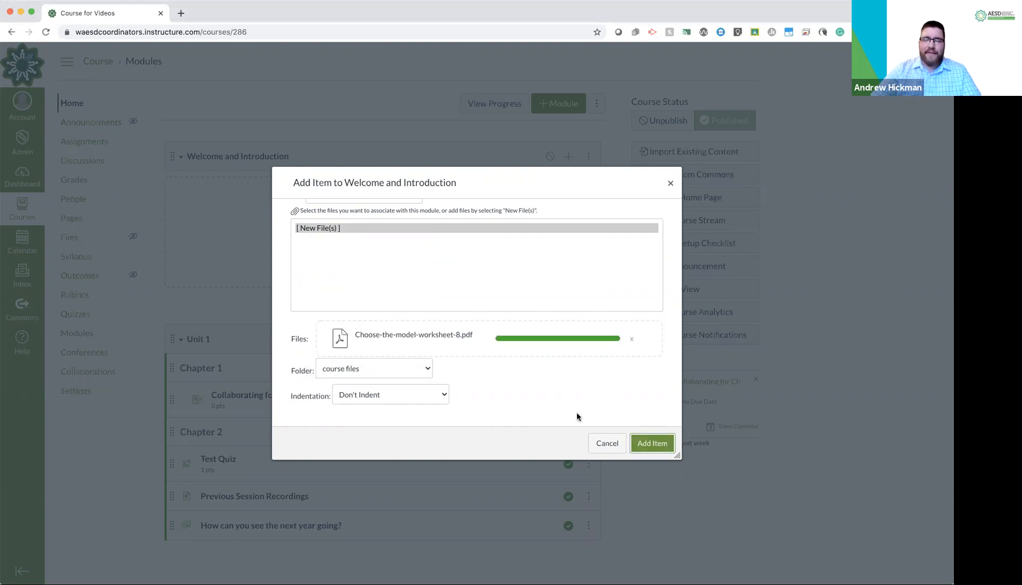
pyautogui.click(652, 443)
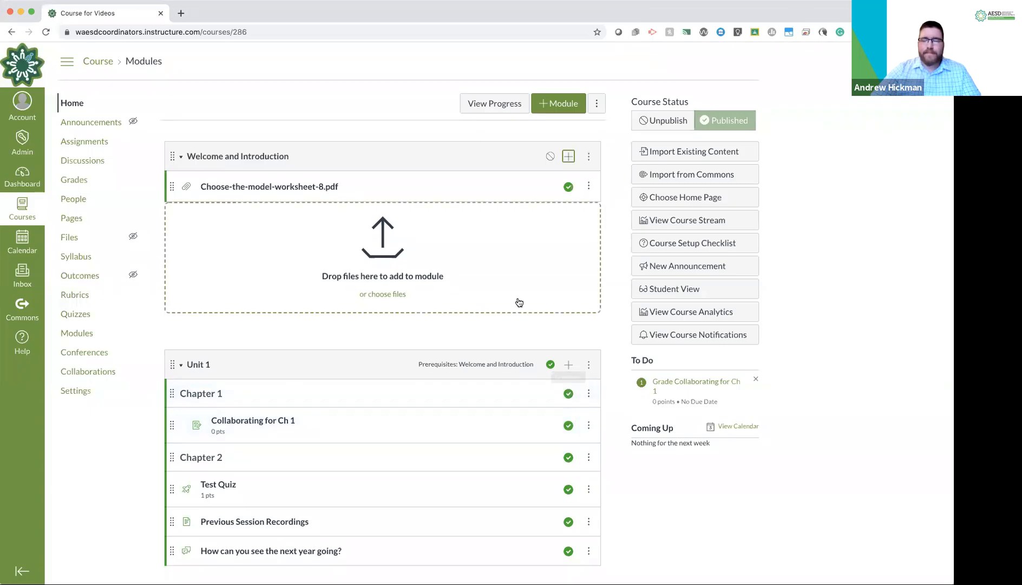
pyautogui.moveTo(268, 186)
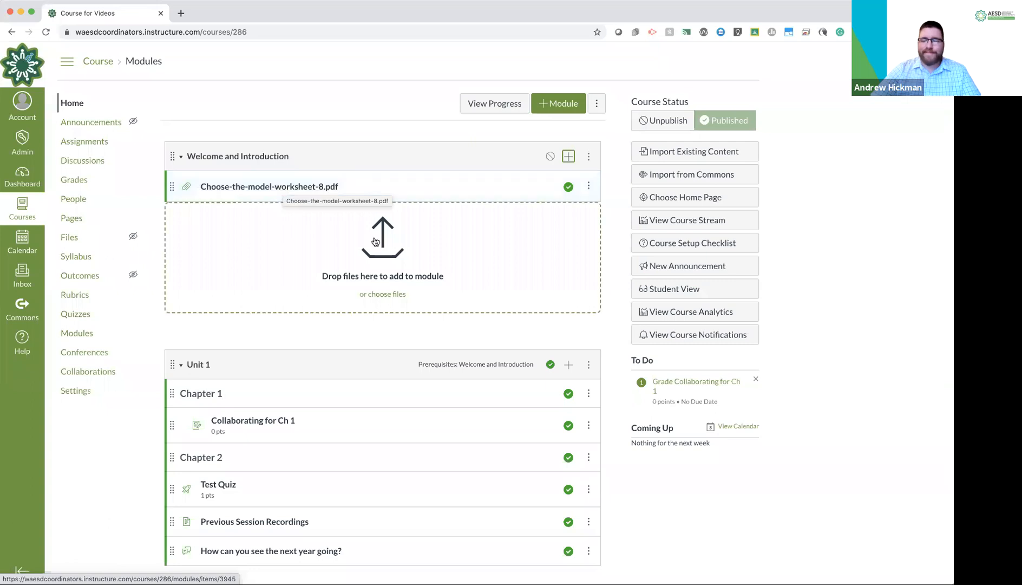
pyautogui.moveTo(423, 197)
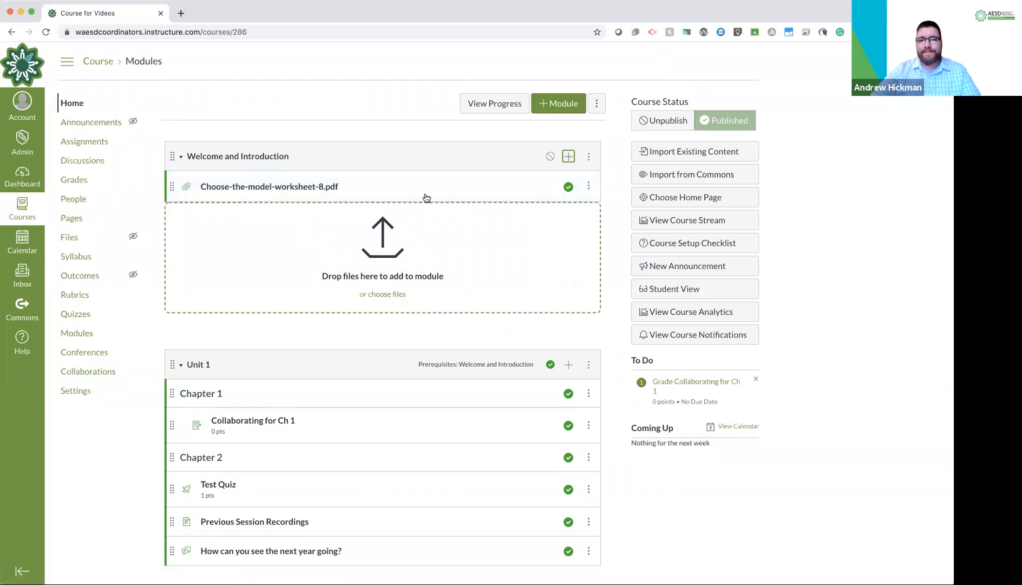
pyautogui.moveTo(519, 167)
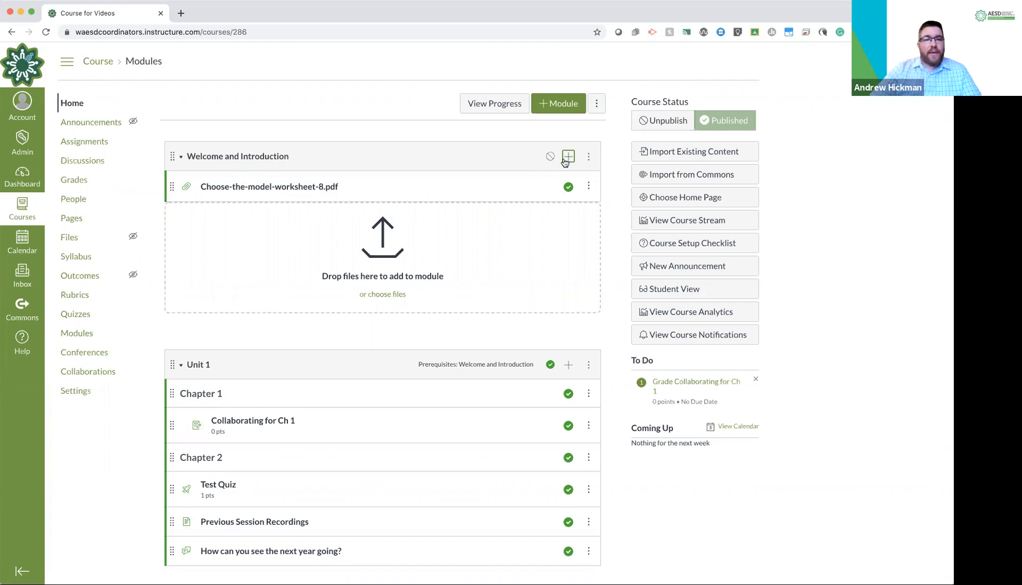
# Start an External URL item and fill in the previously used Zoom meeting address.
pyautogui.click(567, 156)
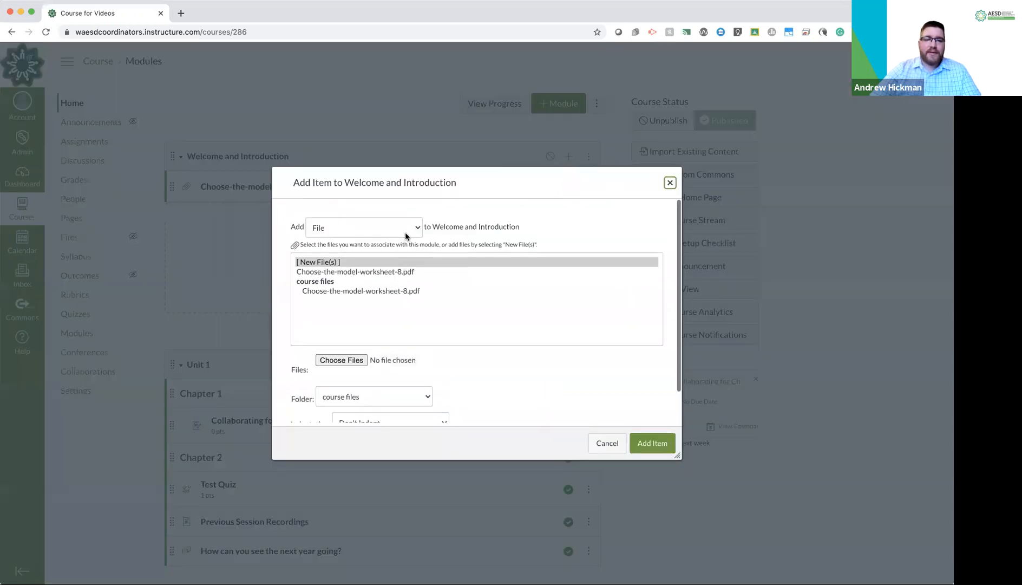
pyautogui.click(362, 226)
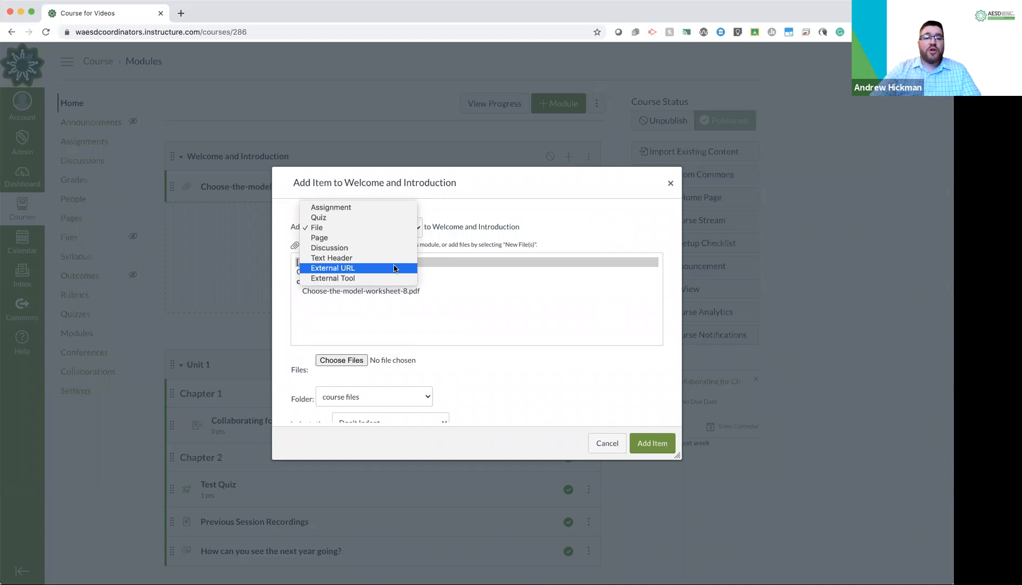
pyautogui.click(334, 267)
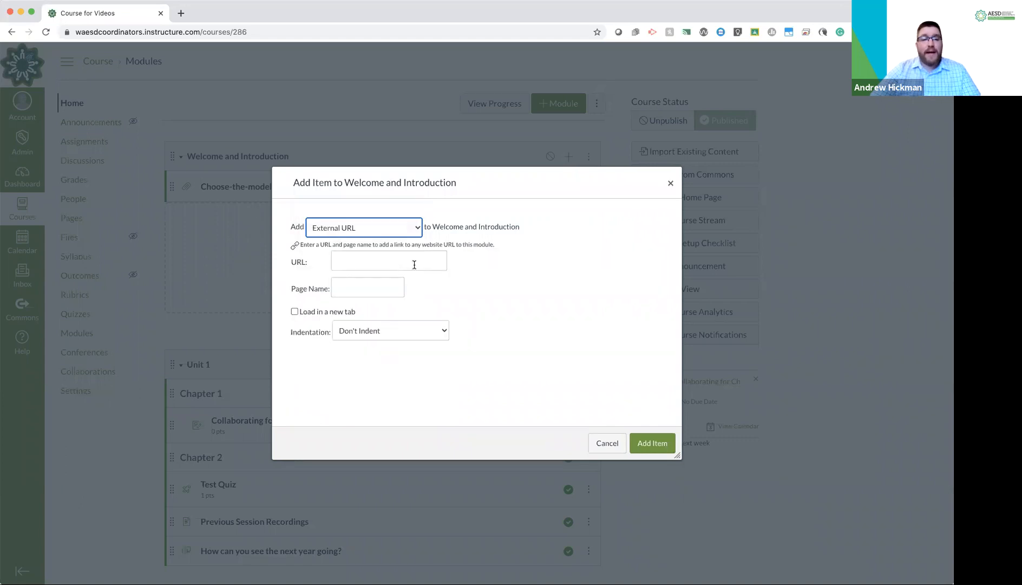
pyautogui.click(388, 261)
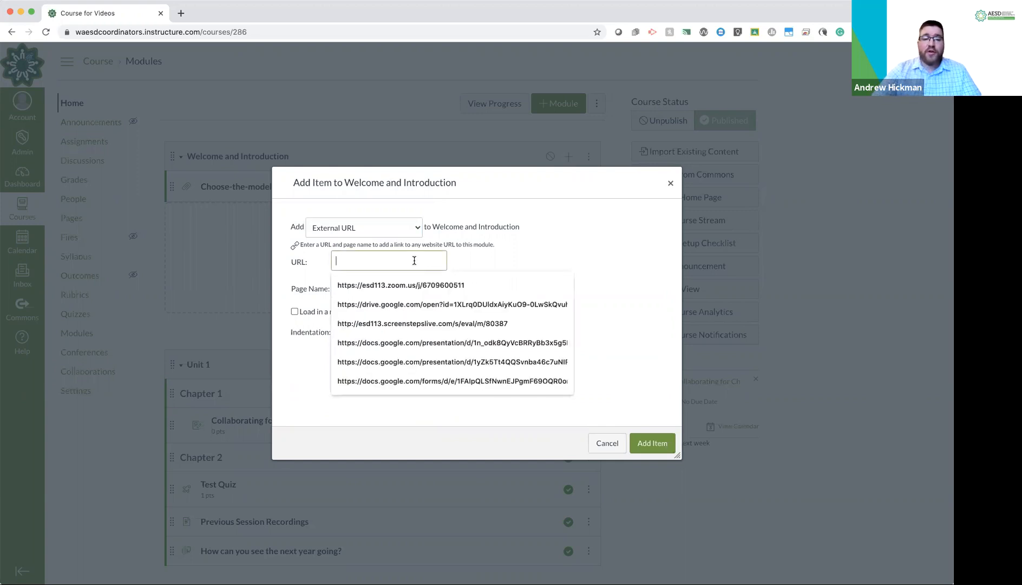
pyautogui.click(402, 285)
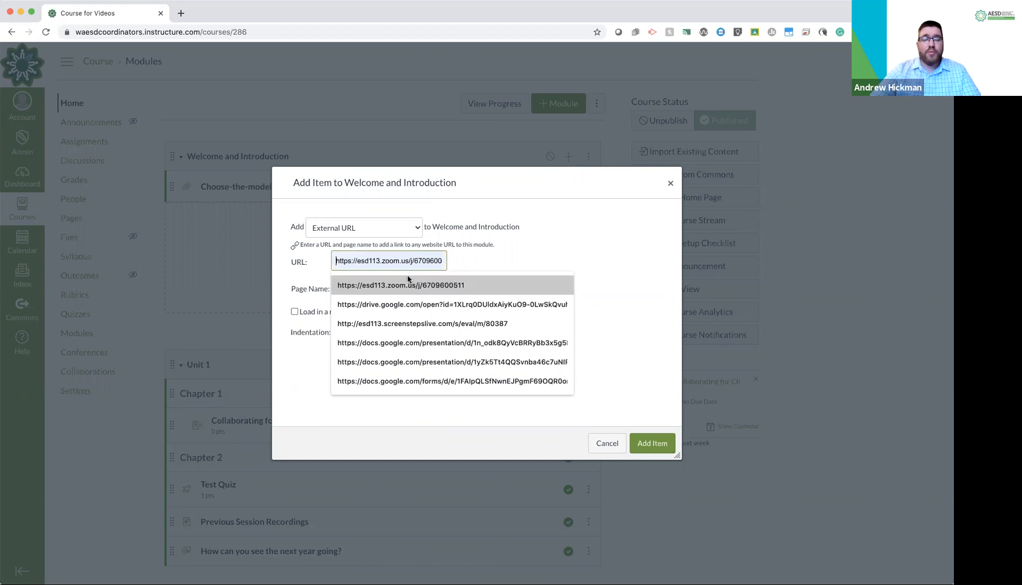
pyautogui.click(401, 285)
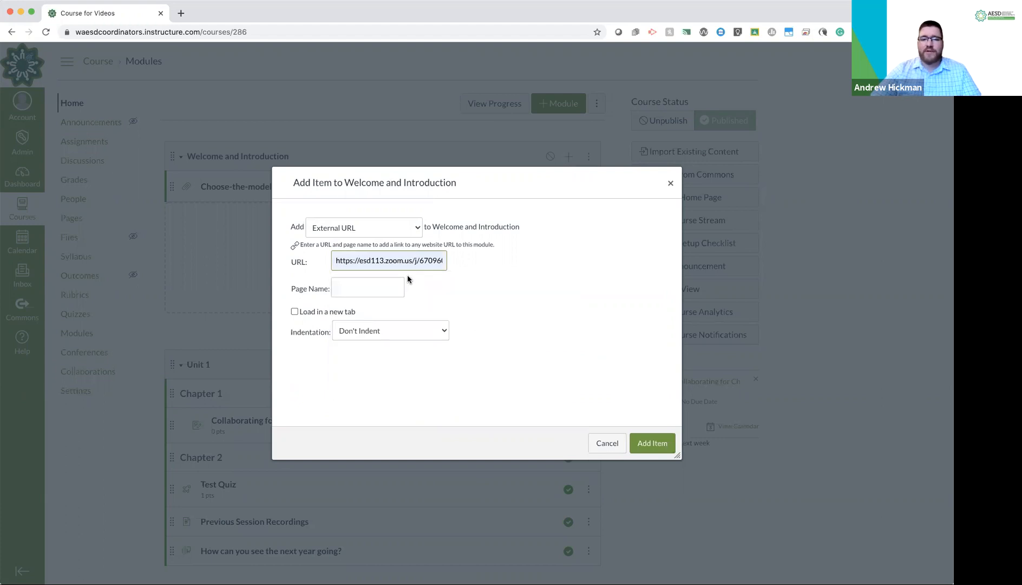
pyautogui.moveTo(365, 263)
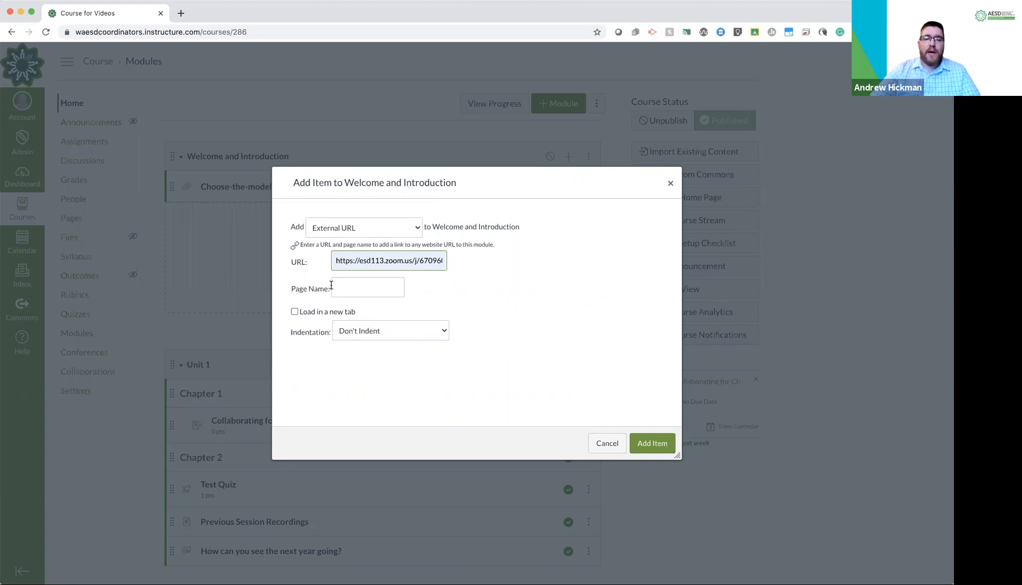
# Name the link 'Zoom Link for Friday' and set it to load in a new tab.
pyautogui.click(367, 287)
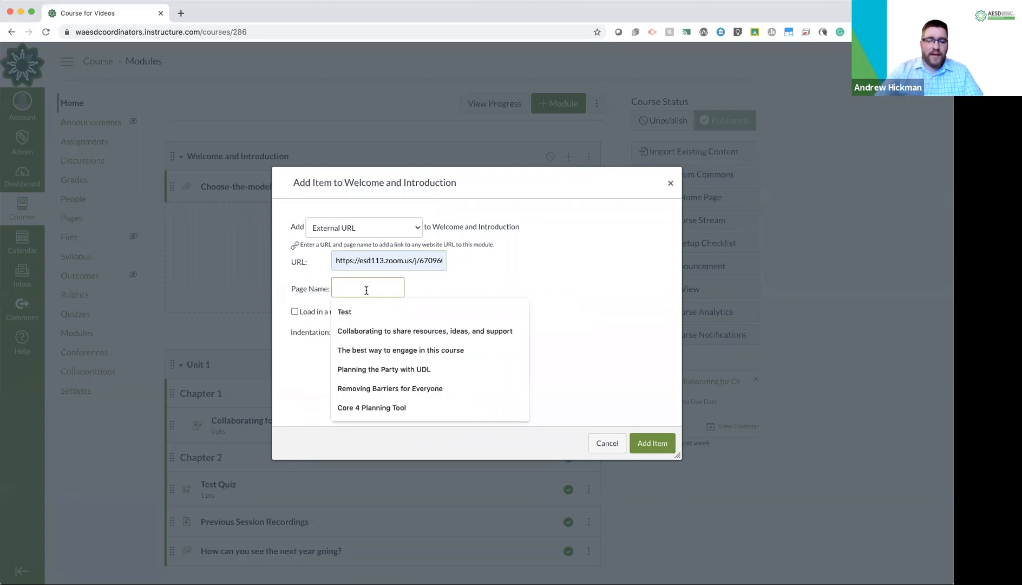
pyautogui.write('z')
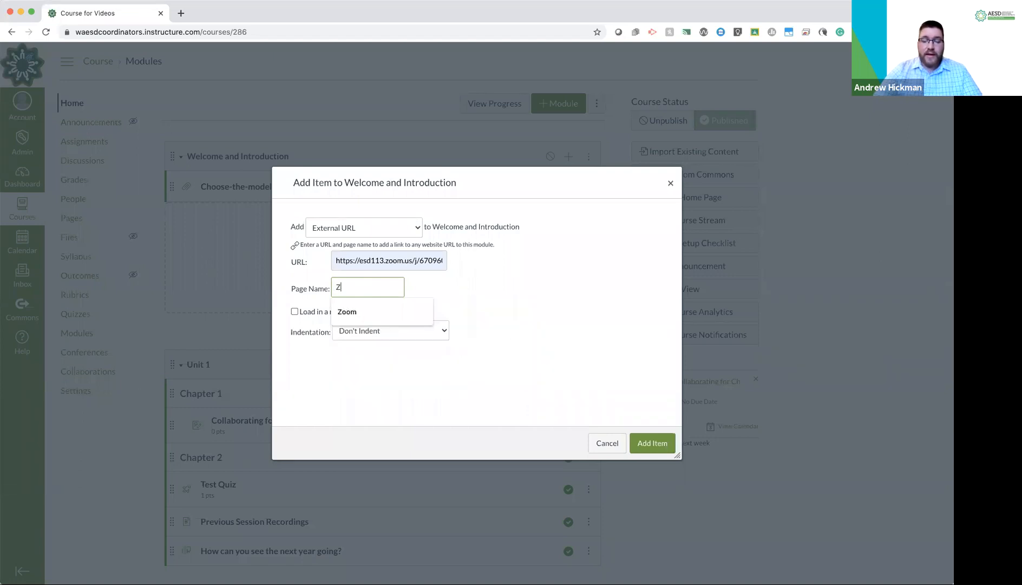
pyautogui.write('oom Lik')
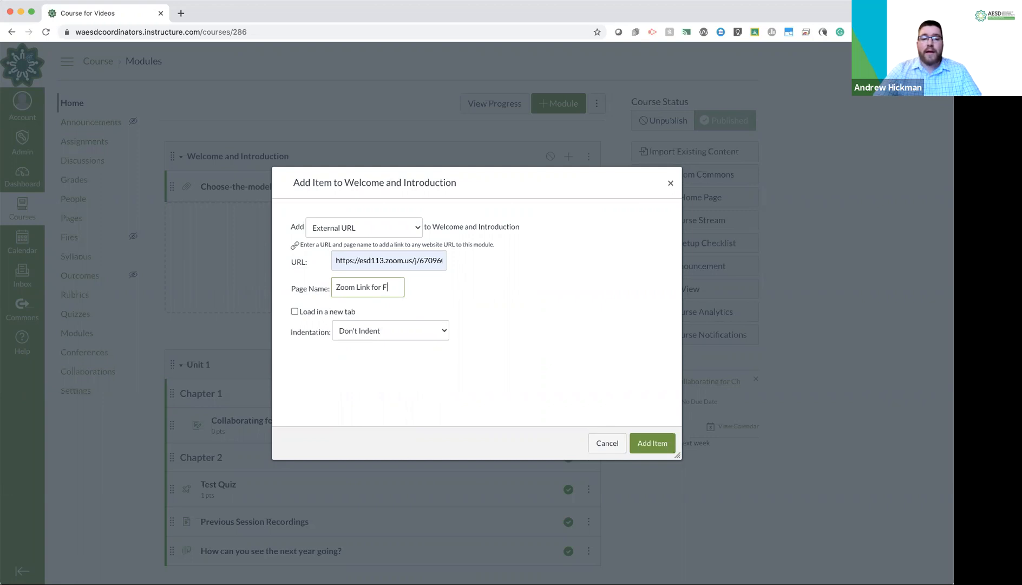
pyautogui.write('riday')
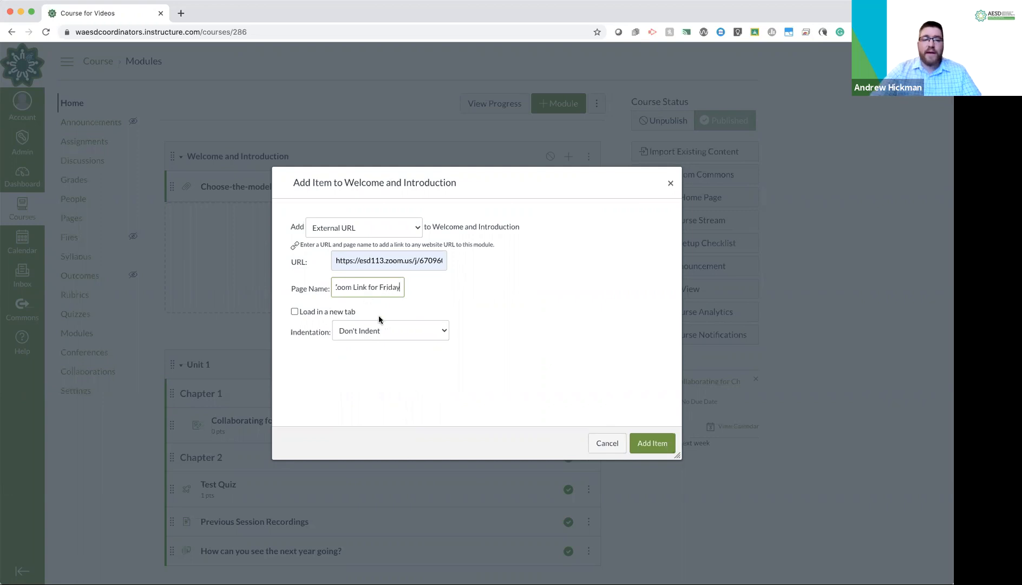
pyautogui.moveTo(384, 345)
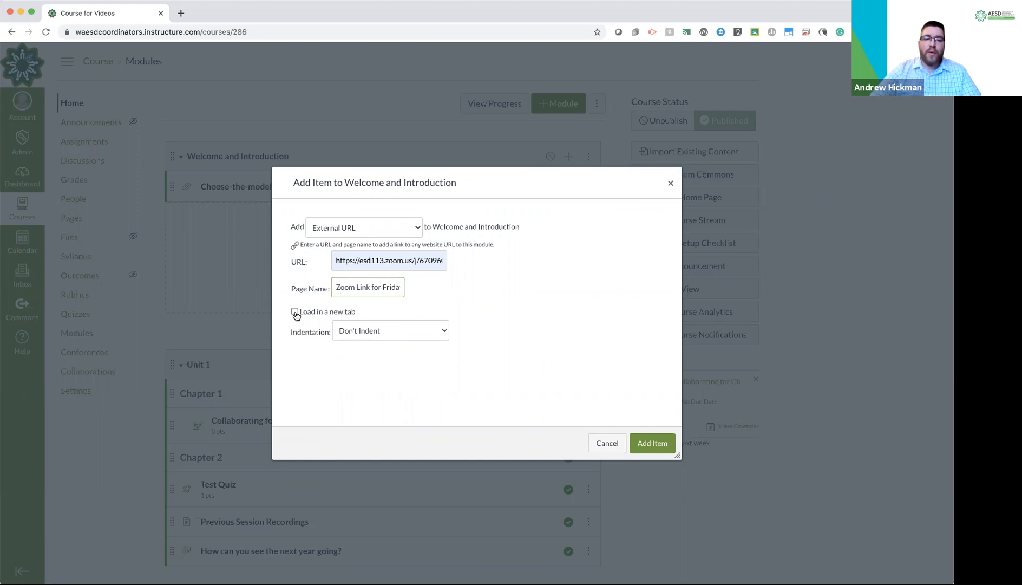
pyautogui.click(295, 311)
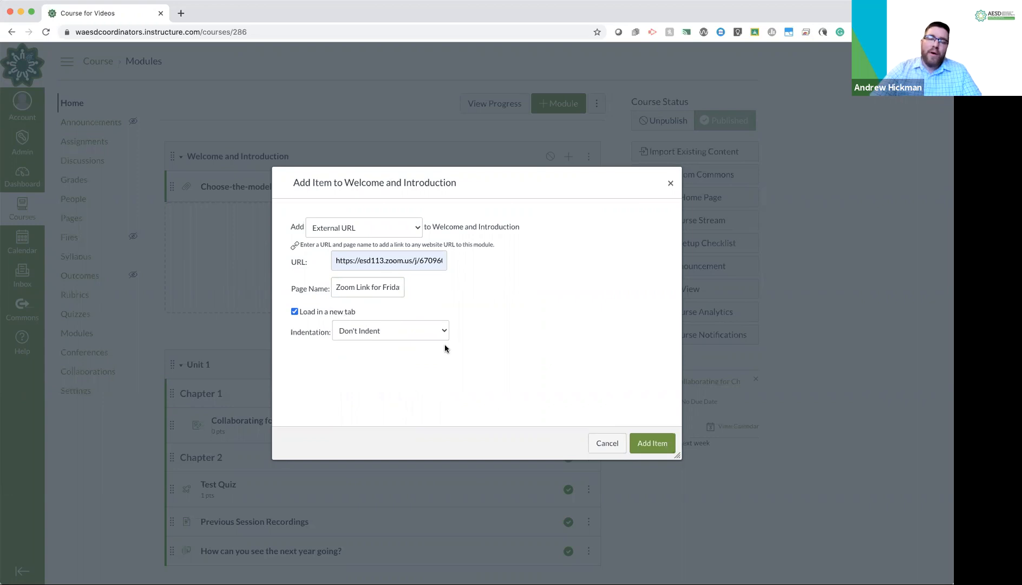
pyautogui.moveTo(446, 287)
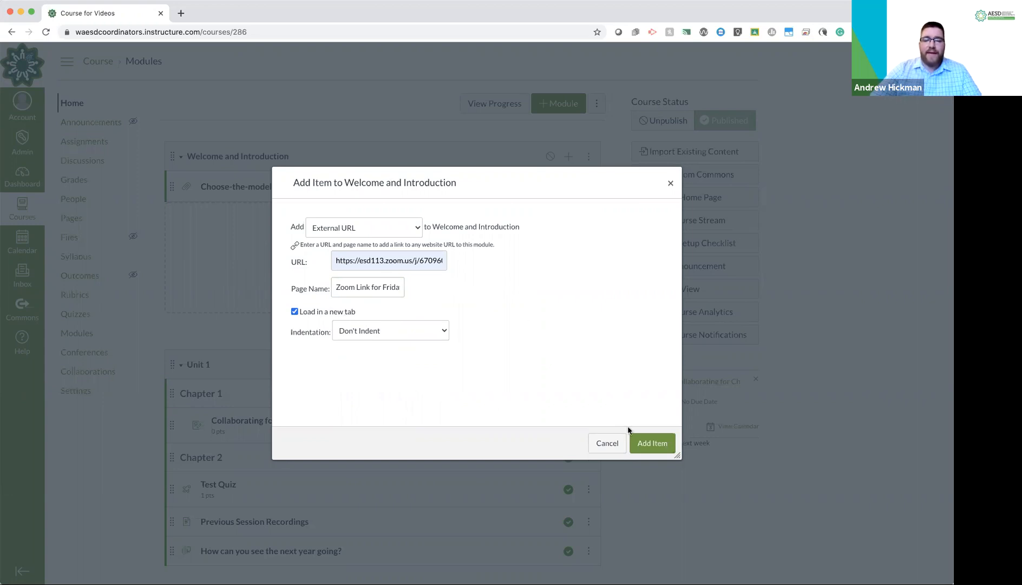
# Add the Zoom link to the module and publish the Zoom Link for Friday item.
pyautogui.click(650, 443)
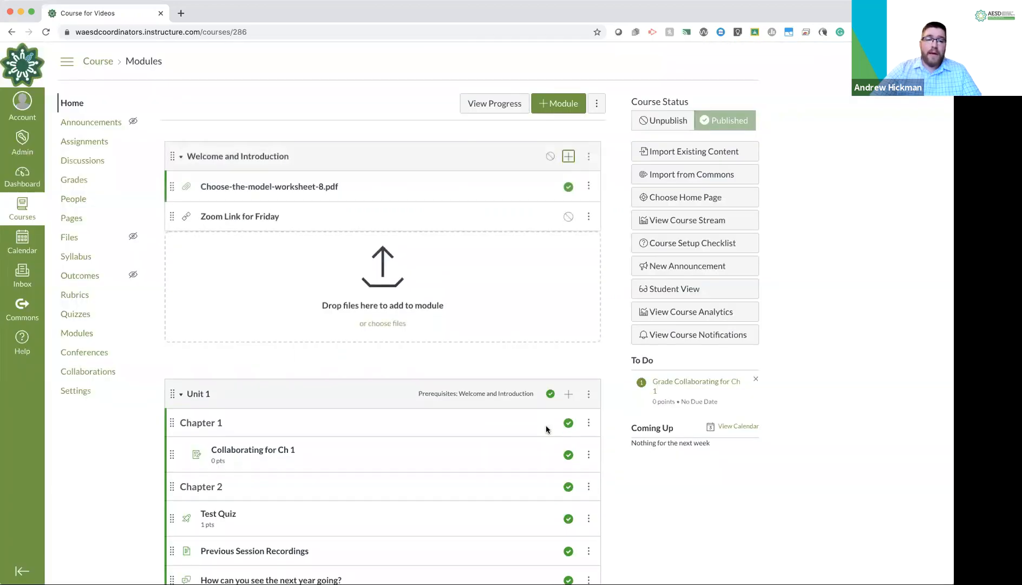
pyautogui.moveTo(576, 218)
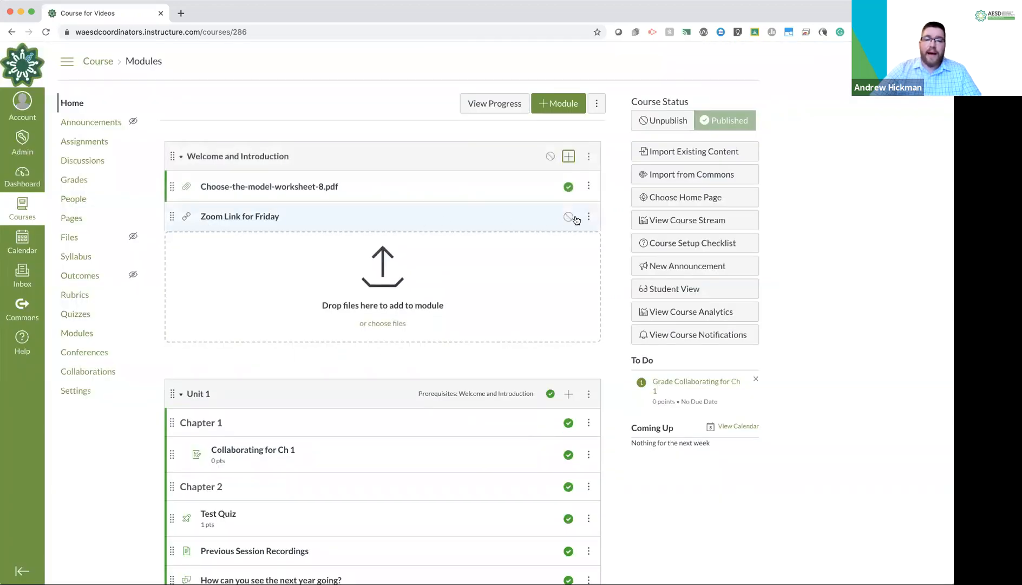
pyautogui.click(567, 216)
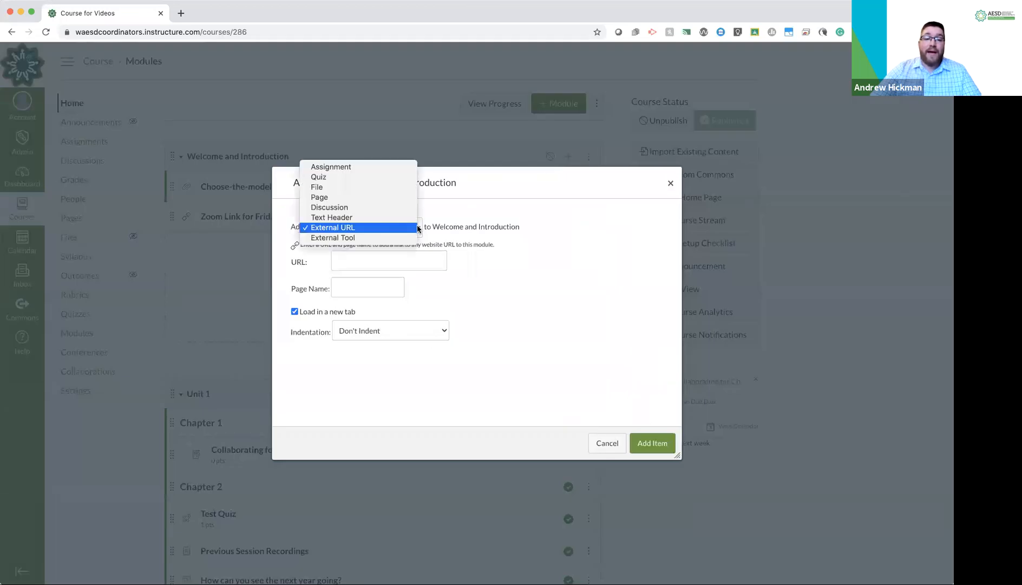
# Choose External Tool as the item type and review the tool list down to Wikipedia.
pyautogui.click(331, 237)
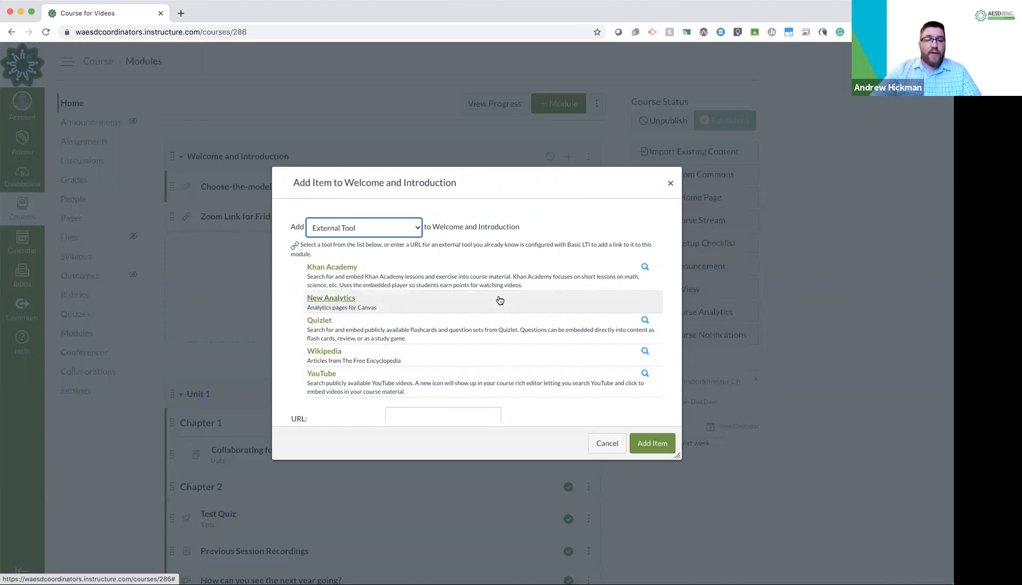
pyautogui.moveTo(468, 299)
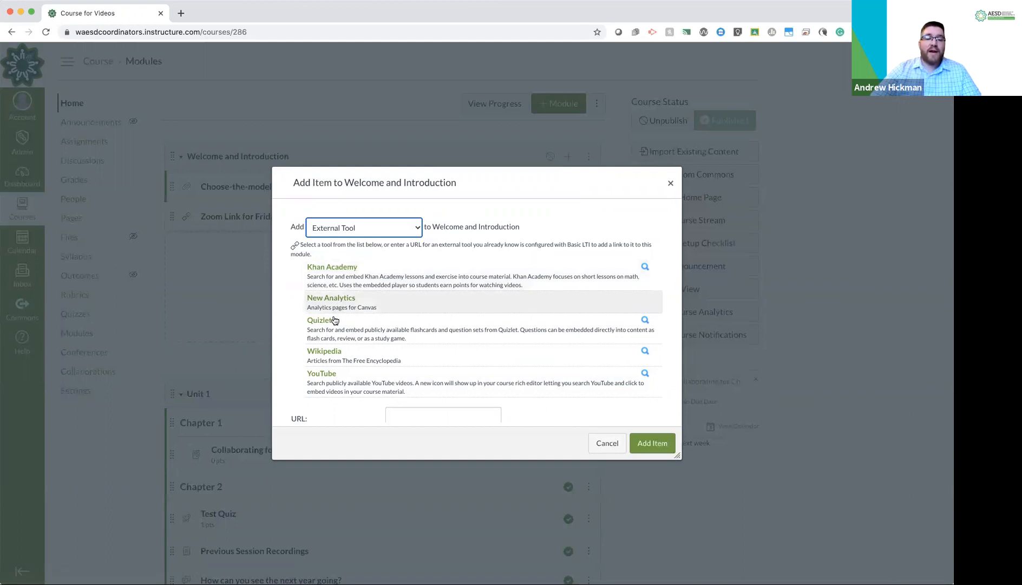
pyautogui.moveTo(331, 394)
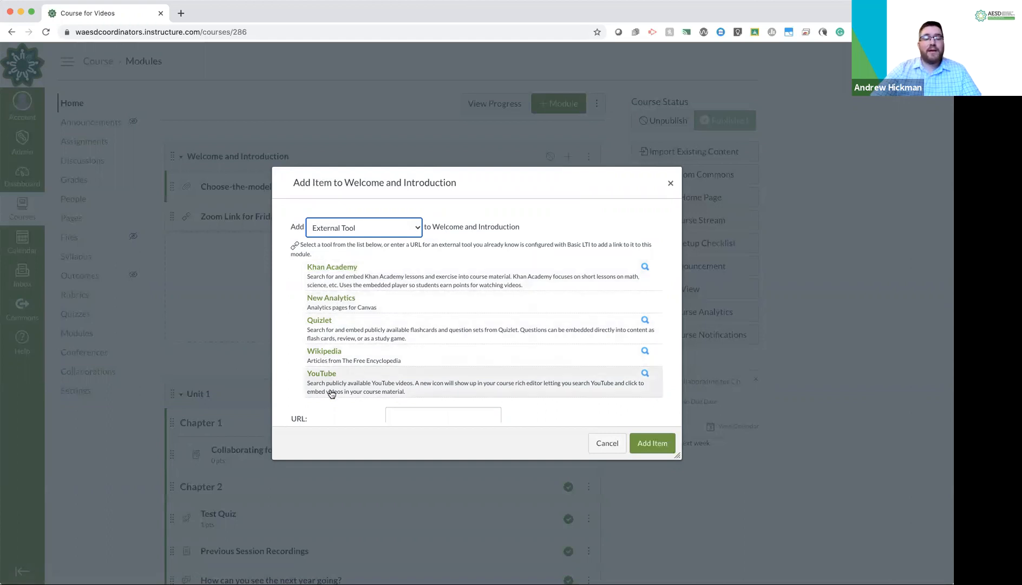
pyautogui.moveTo(411, 399)
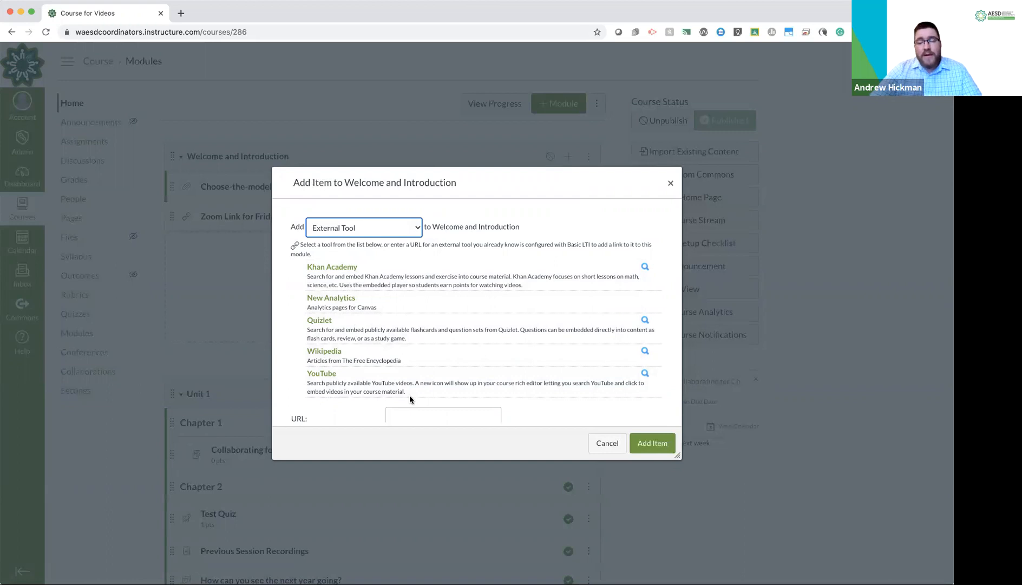
pyautogui.scroll(-3)
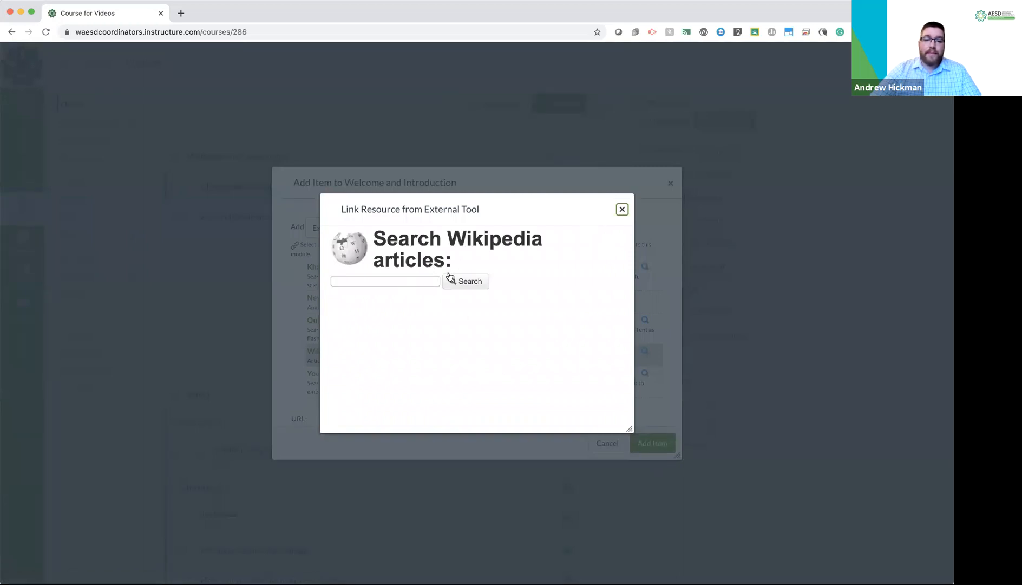
# Search Wikipedia for articles on 'social'.
pyautogui.write('social')
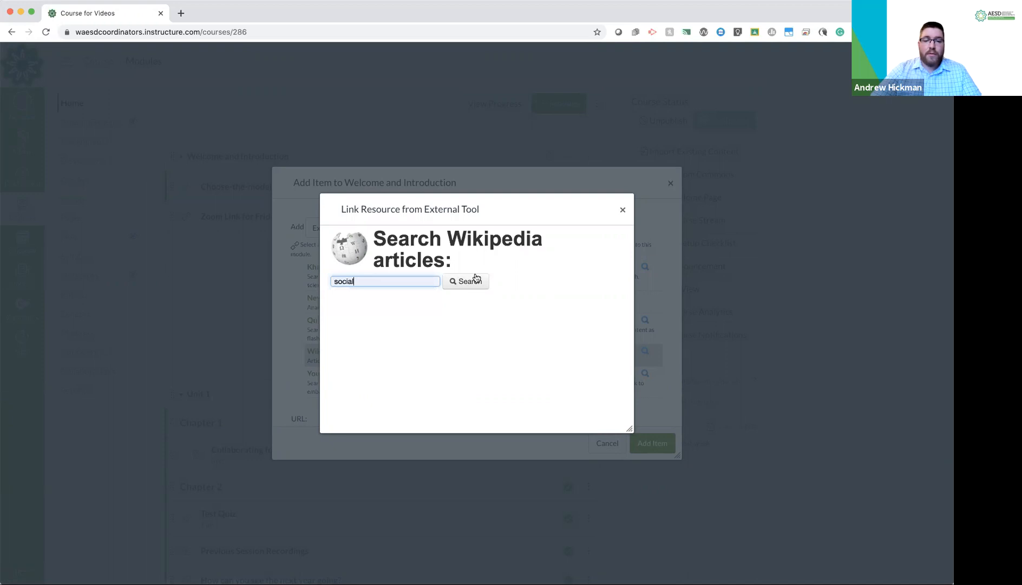
pyautogui.click(465, 280)
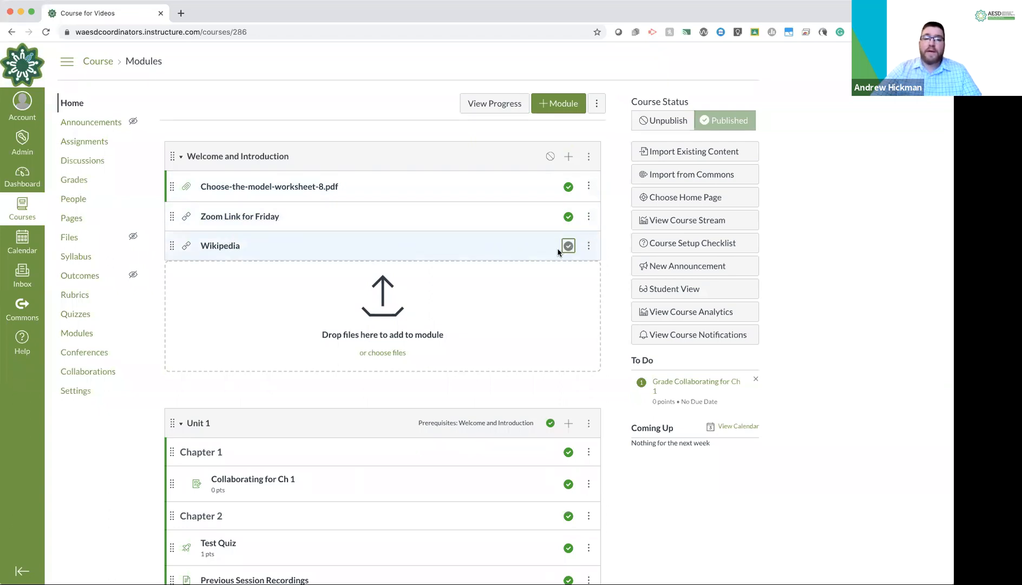
pyautogui.moveTo(512, 222)
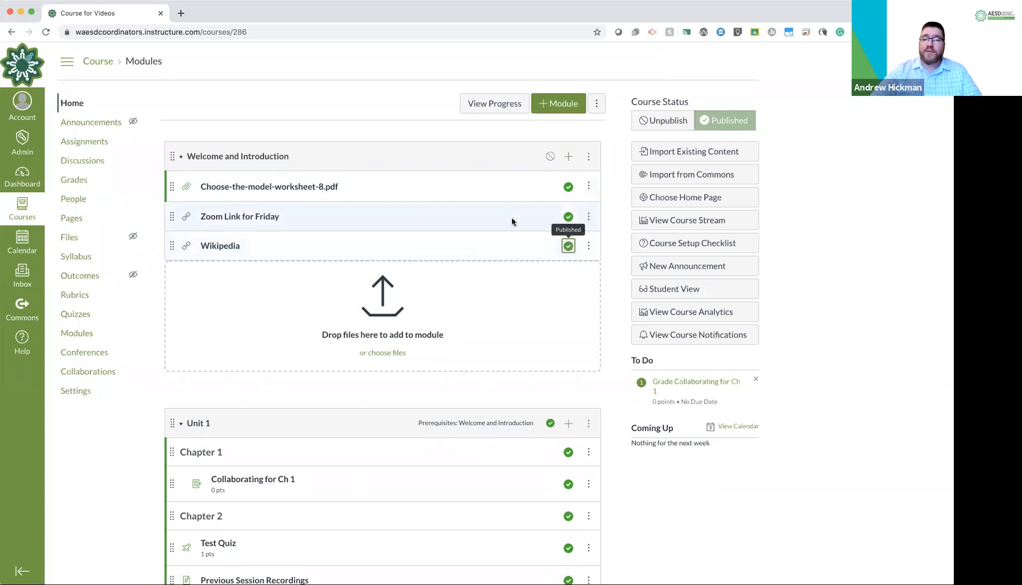
pyautogui.moveTo(568, 159)
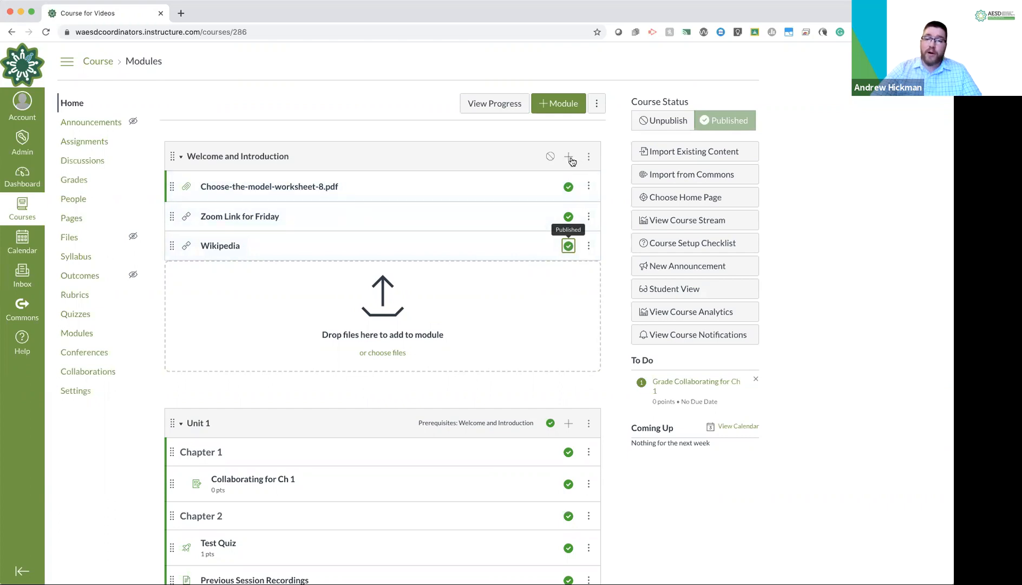
pyautogui.moveTo(274, 215)
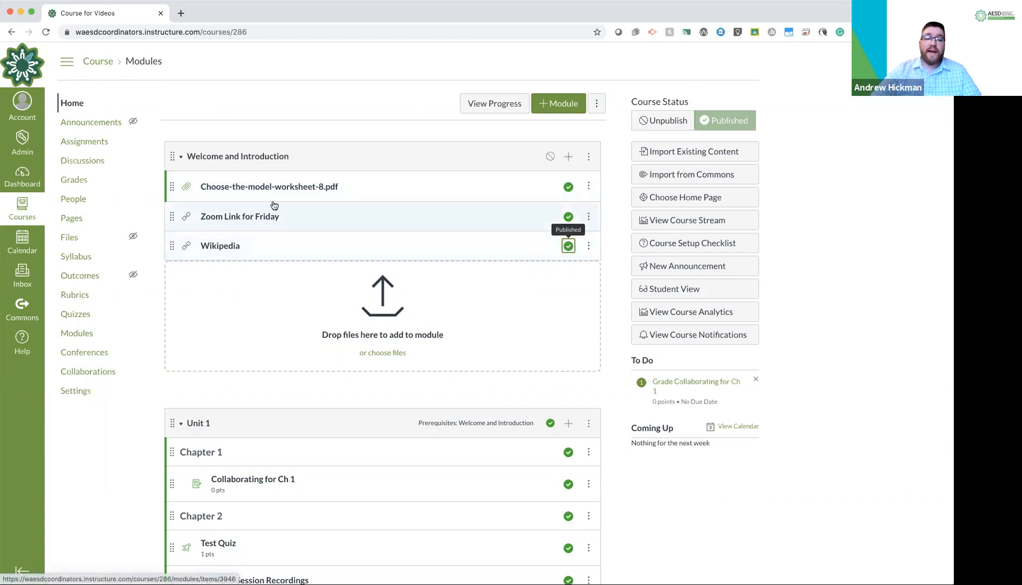
pyautogui.click(268, 186)
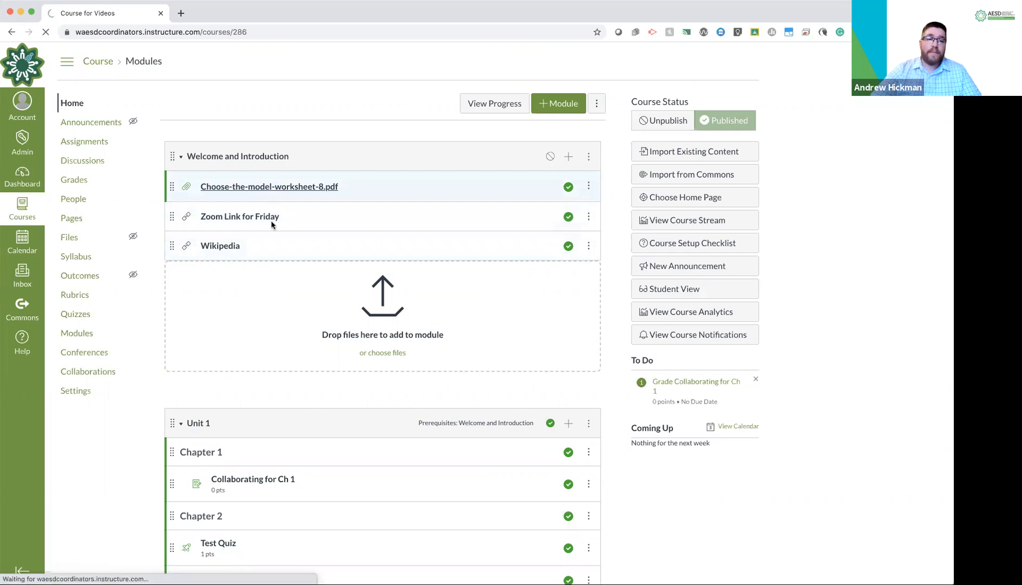
pyautogui.click(270, 186)
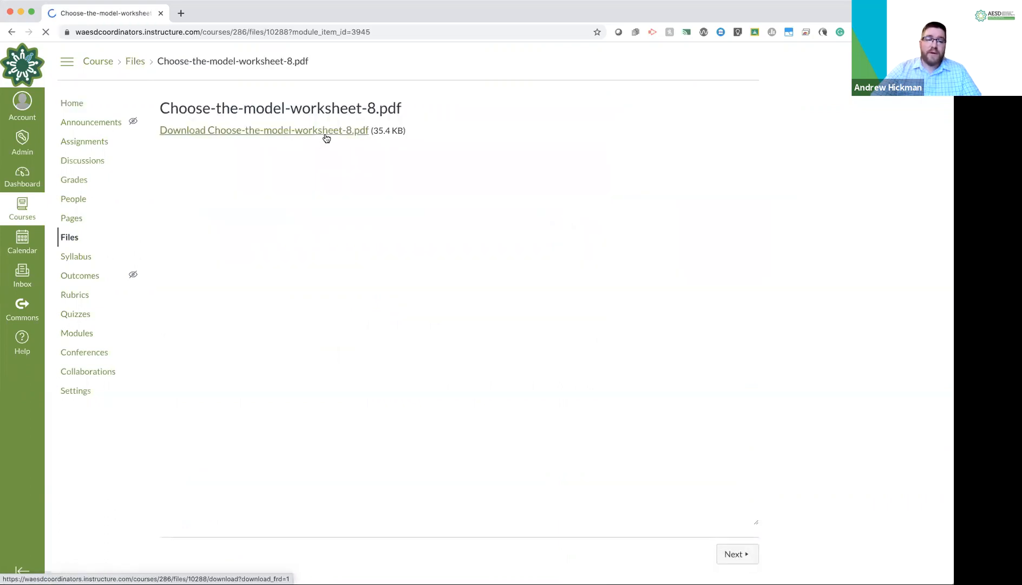
pyautogui.click(263, 130)
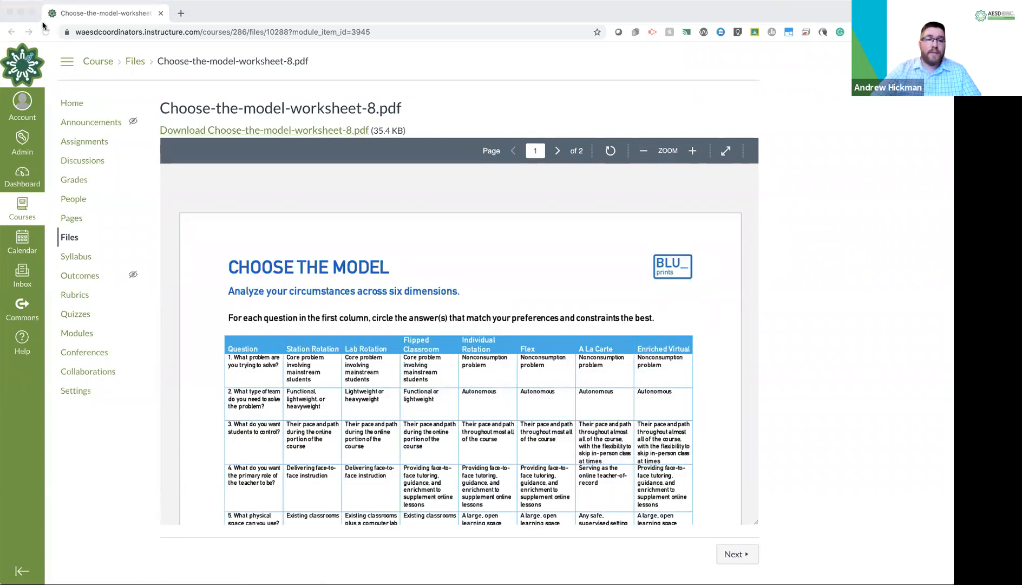
pyautogui.moveTo(223, 168)
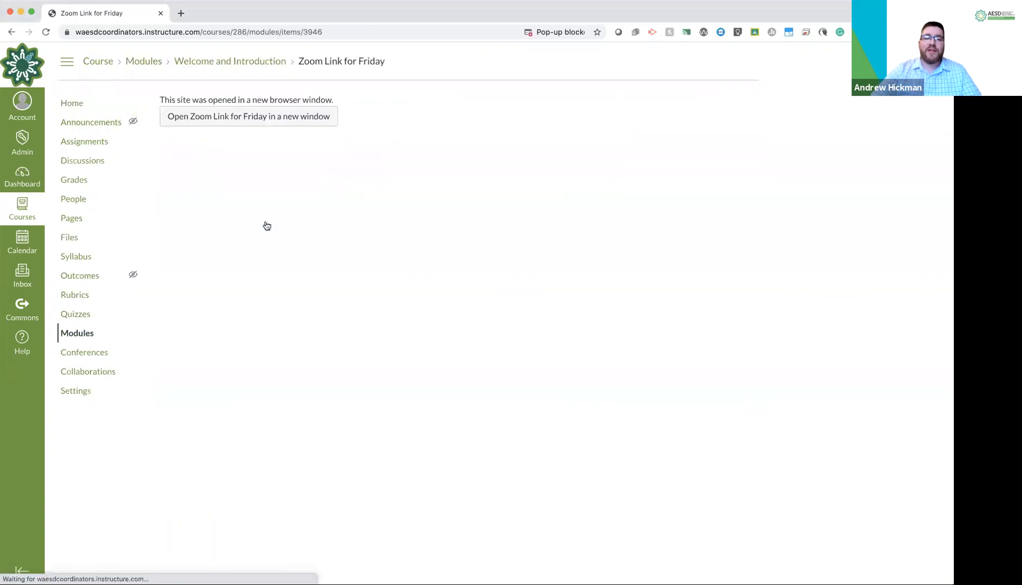
pyautogui.click(248, 116)
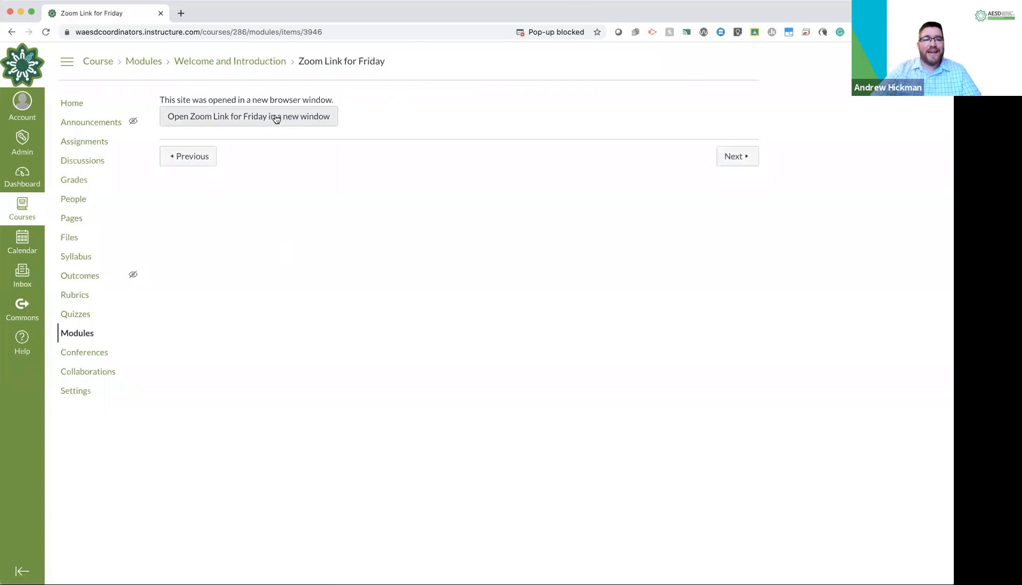
pyautogui.moveTo(71, 103)
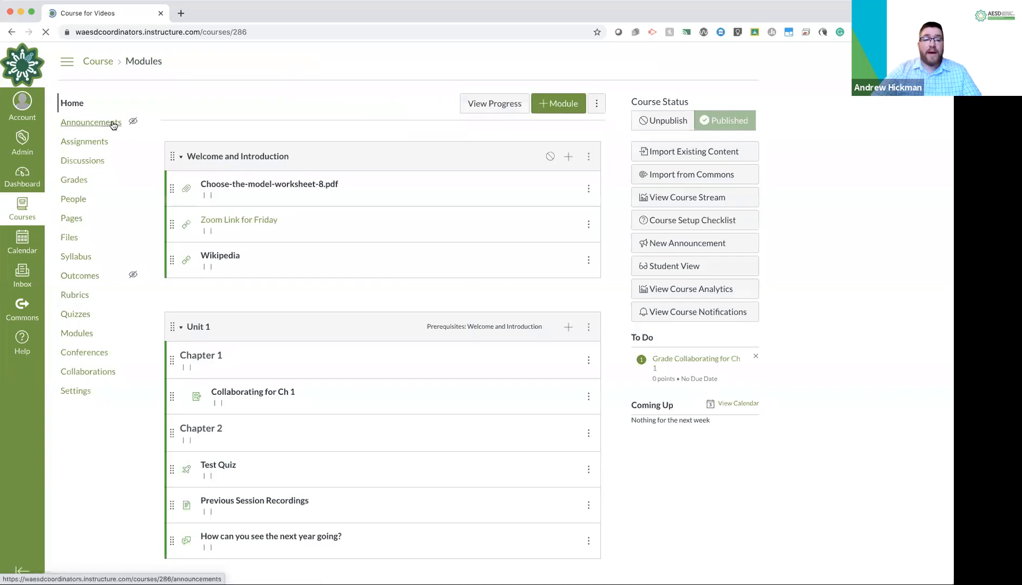
pyautogui.click(220, 255)
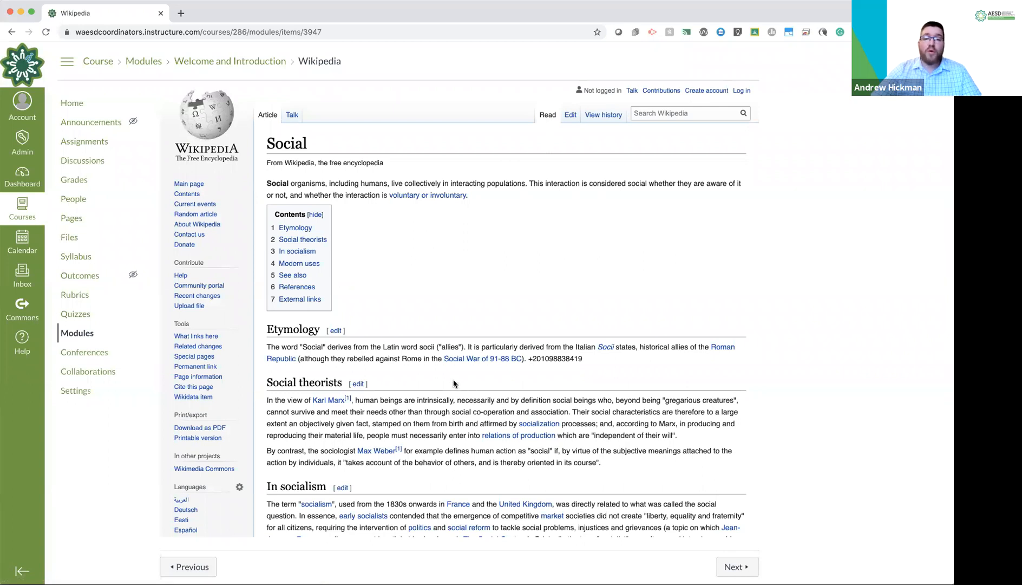
pyautogui.moveTo(251, 136)
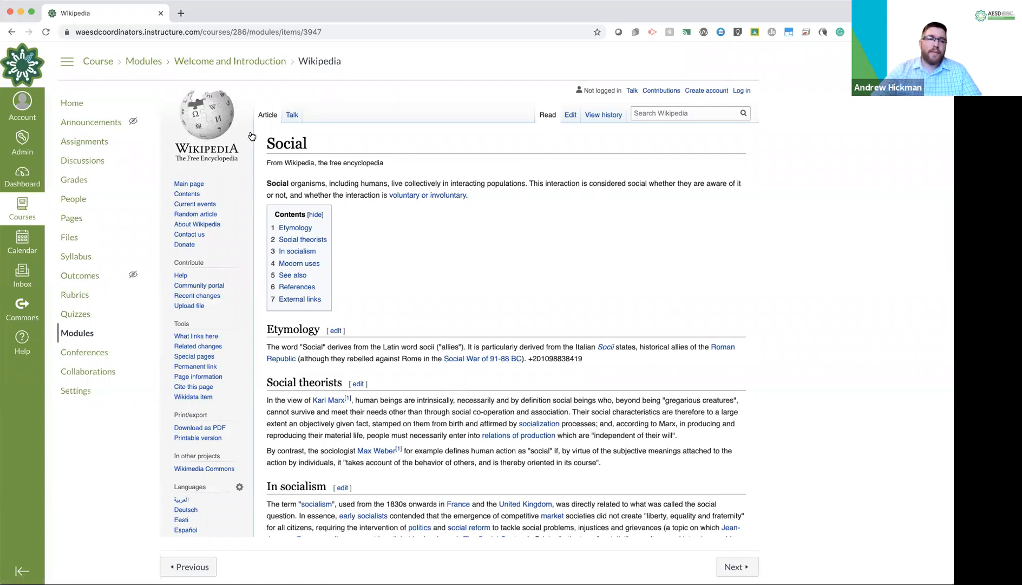
pyautogui.click(72, 103)
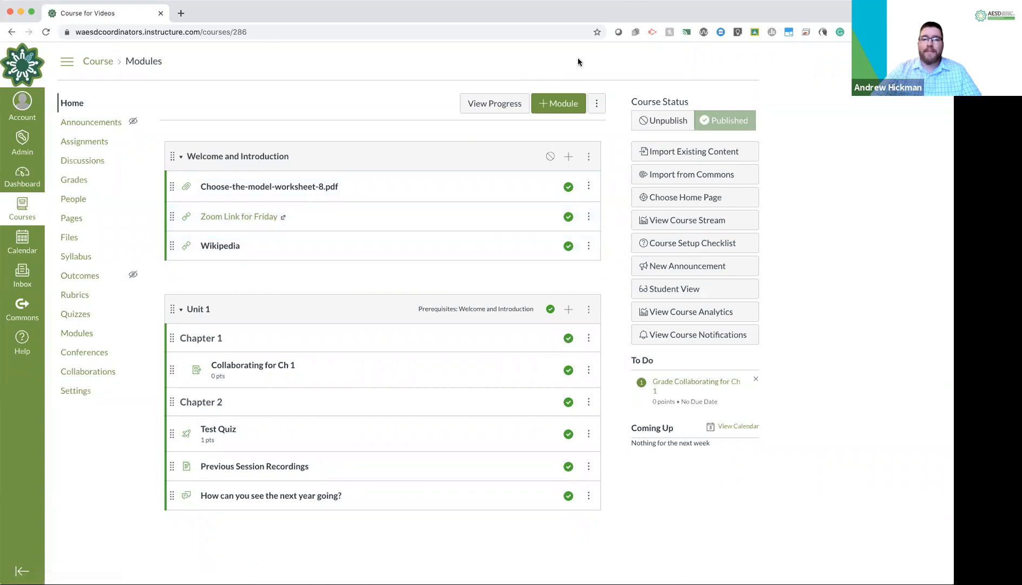
pyautogui.moveTo(667, 108)
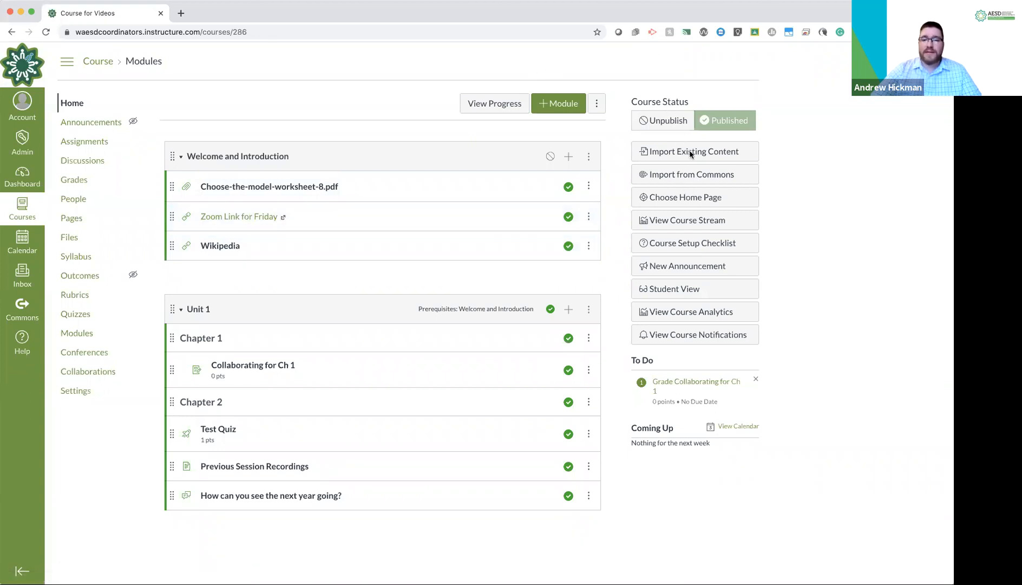
pyautogui.moveTo(571, 289)
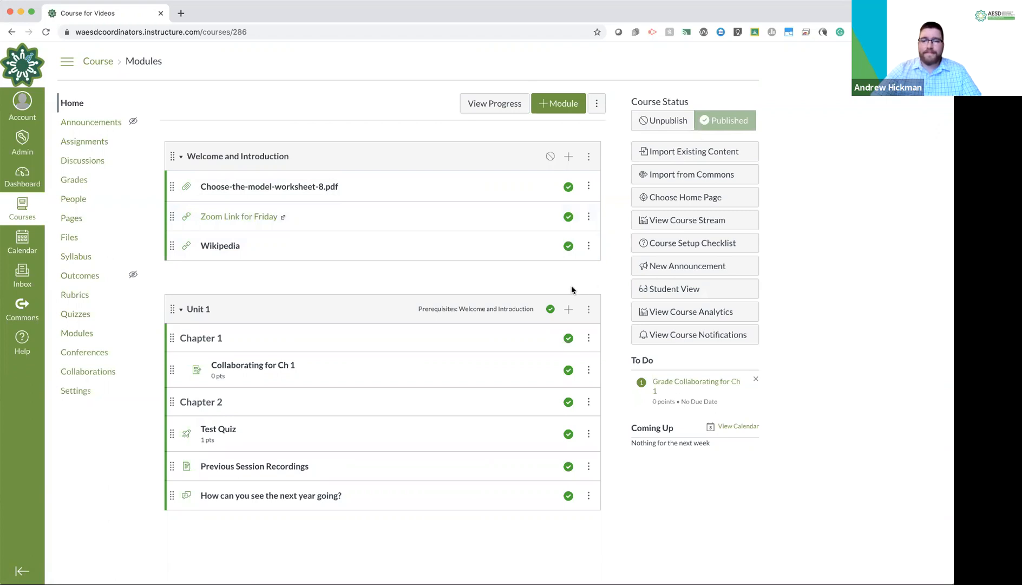